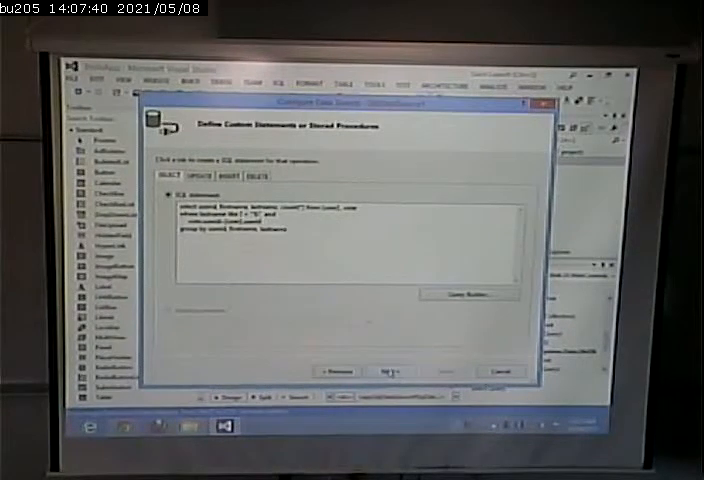
Step: Enter the grouped-count SELECT query in the data source wizard's custom statement box
click(402, 368)
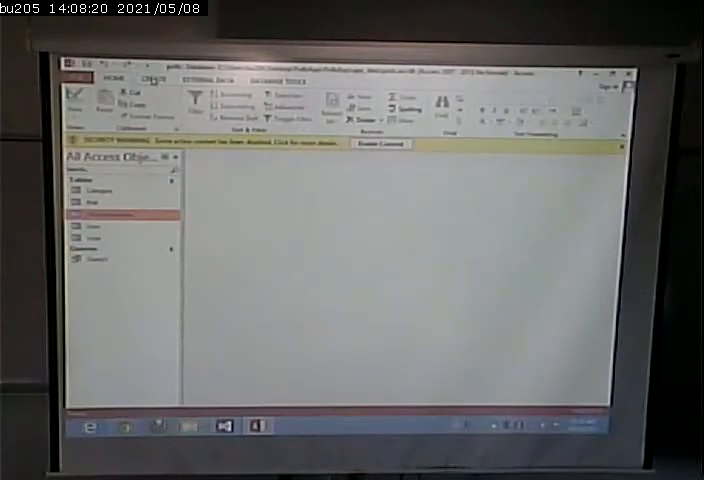
Step: Start a new Access query in SQL view to try out the grouped-count statement
click(144, 80)
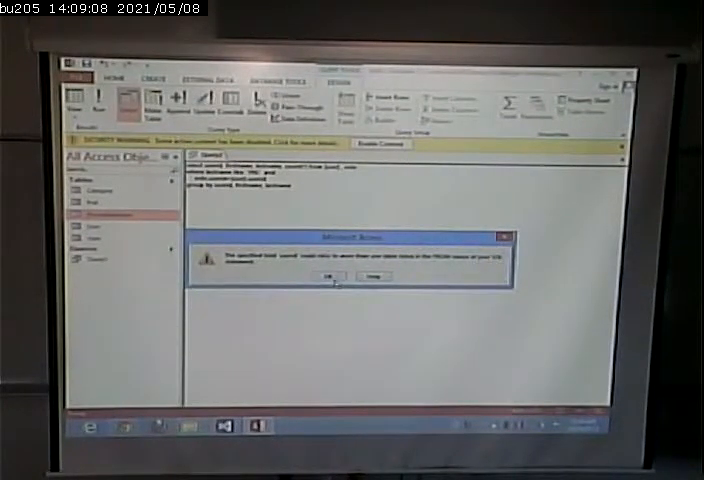
Step: Run the pasted SQL in Access, which reports an ambiguous field referring to more than one table
click(324, 276)
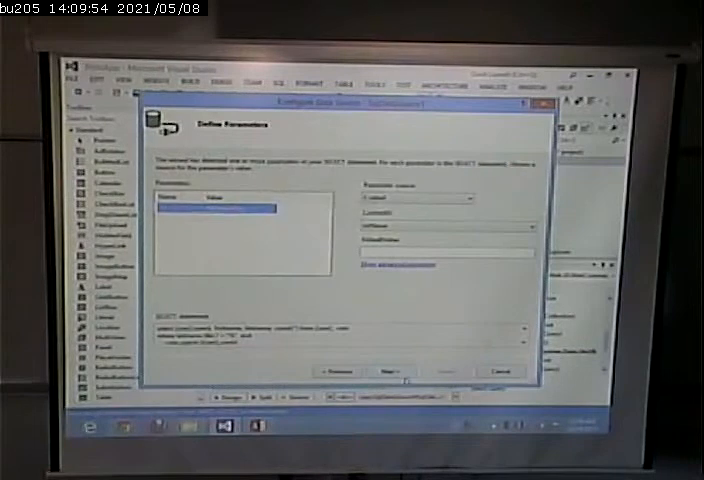
Step: Choose the parameter source for the query's parameter on the Define Parameters page
click(392, 368)
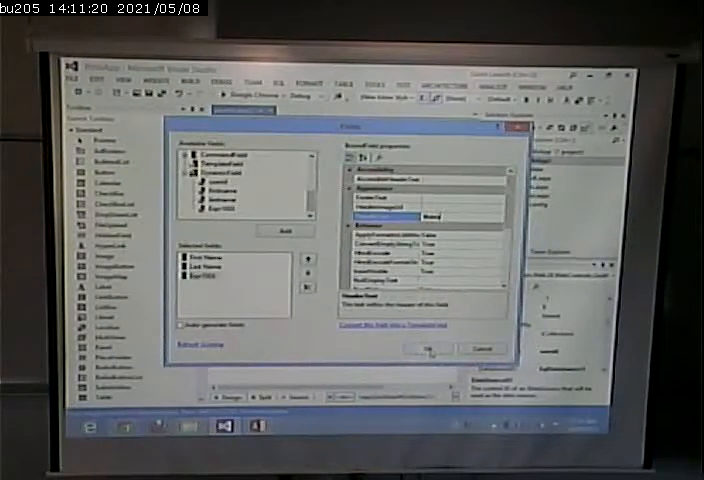
Step: Confirm the GridView's selected bound fields and their properties in the Fields dialog
click(428, 348)
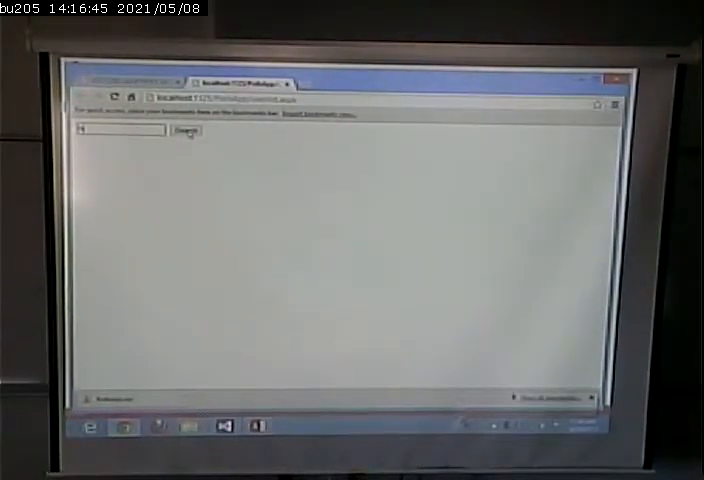
Step: Run the search to show the grid of matching users with first names and surnames
click(184, 130)
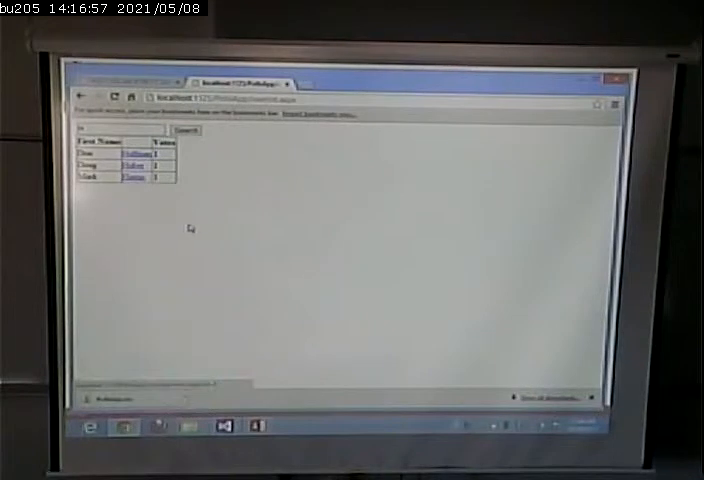
right_click(190, 228)
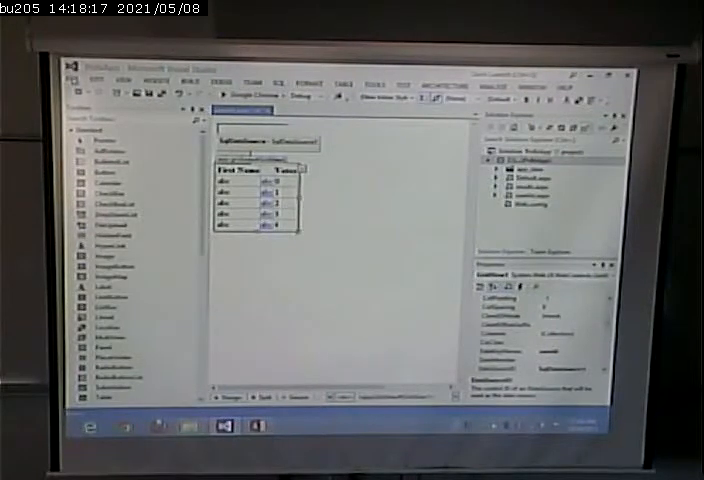
Step: Bring up the Add New Item dialog for the web project
click(74, 80)
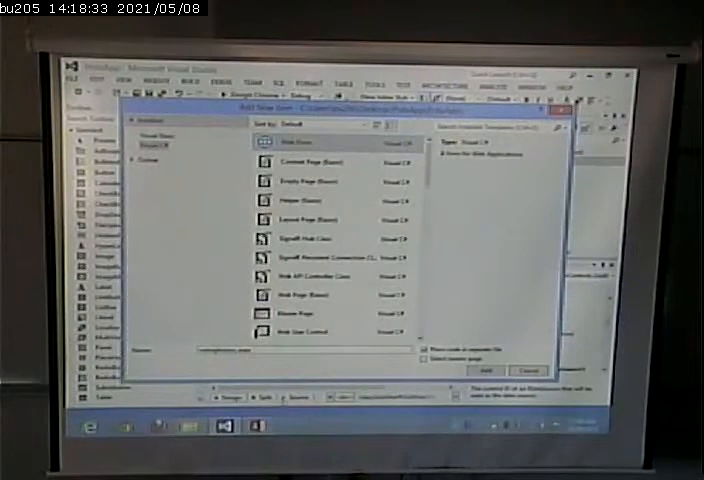
click(502, 372)
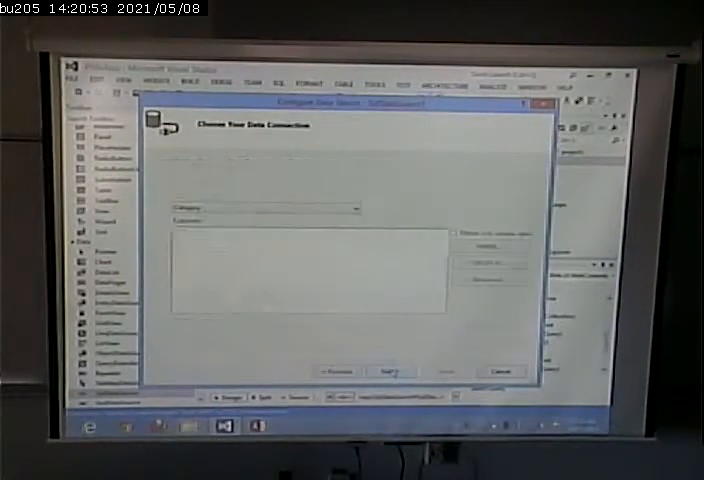
Step: Accept the data connection and continue to the custom SQL statement option
click(390, 372)
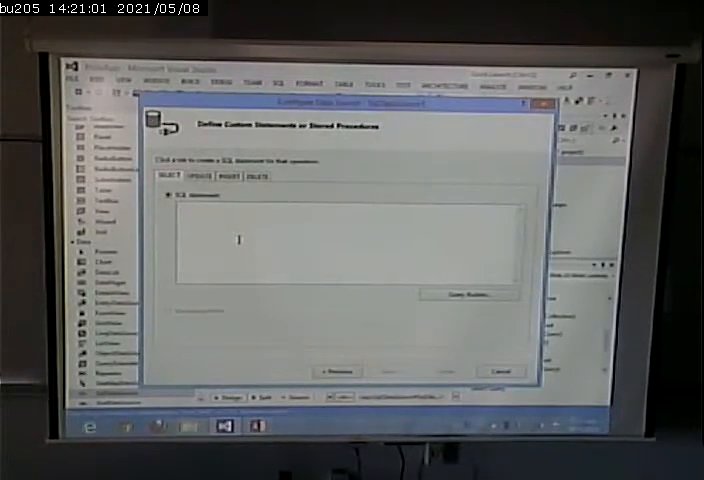
Step: Begin the custom SELECT statement joining the users table to pull user names
text(select userid, firstname, lastname from [user] where userid = ?)
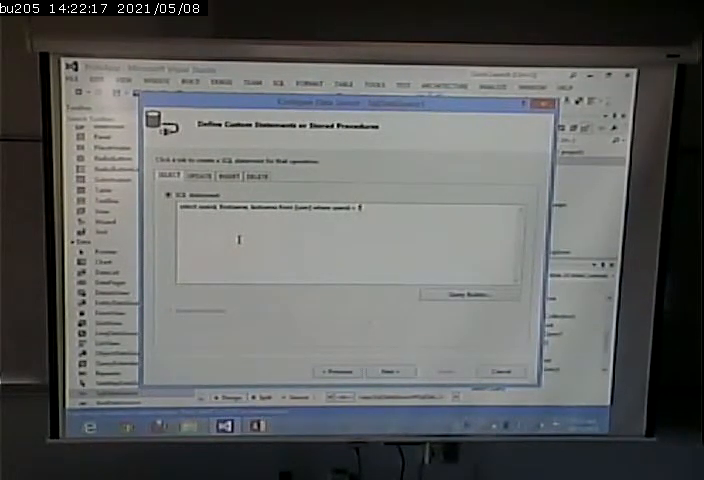
Step: Pass the Define Parameters step and run Test Query to preview the returned names
click(386, 372)
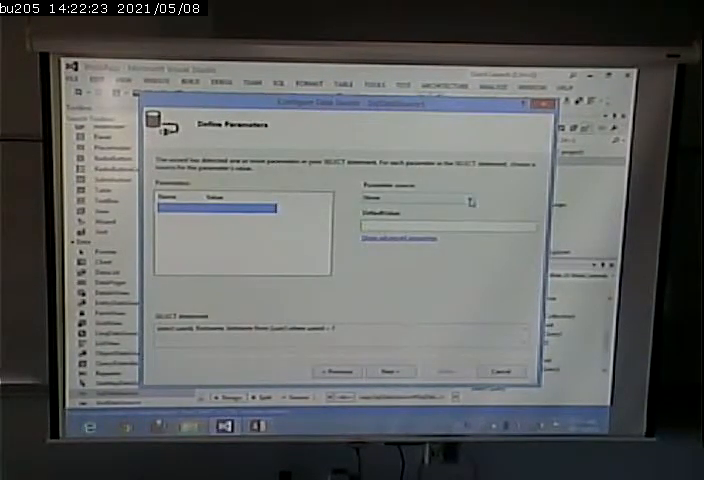
click(464, 200)
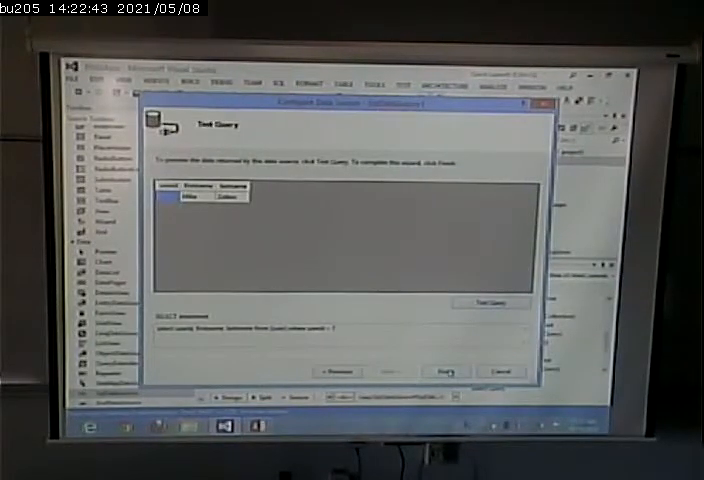
click(452, 372)
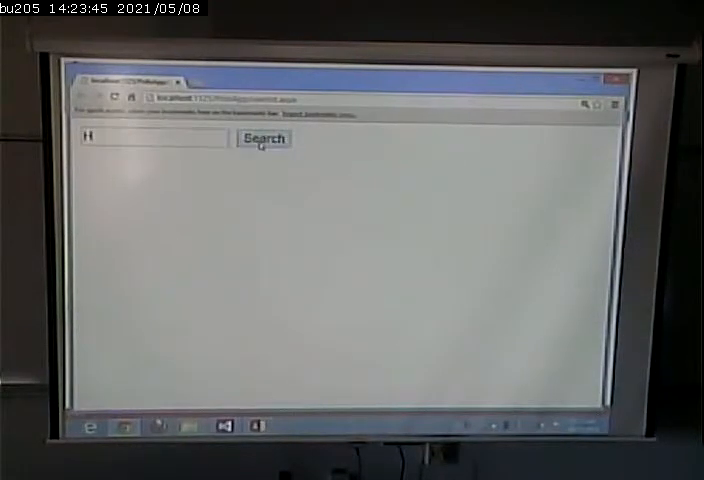
Step: Search for users matching H and follow a listed user's last-name link to their voting history
click(264, 138)
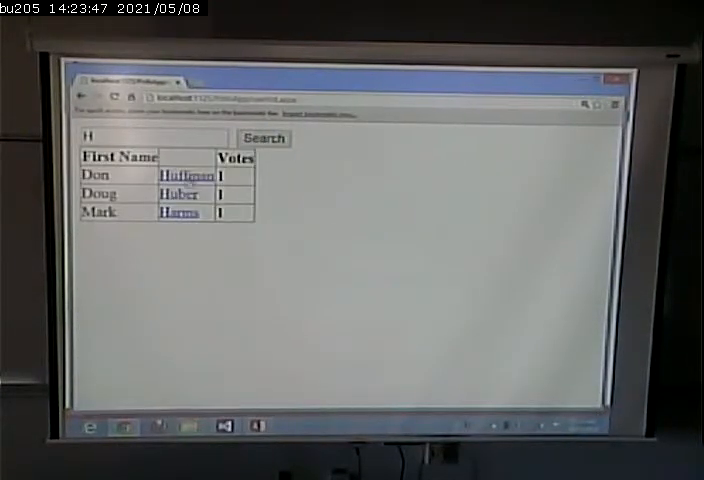
click(184, 174)
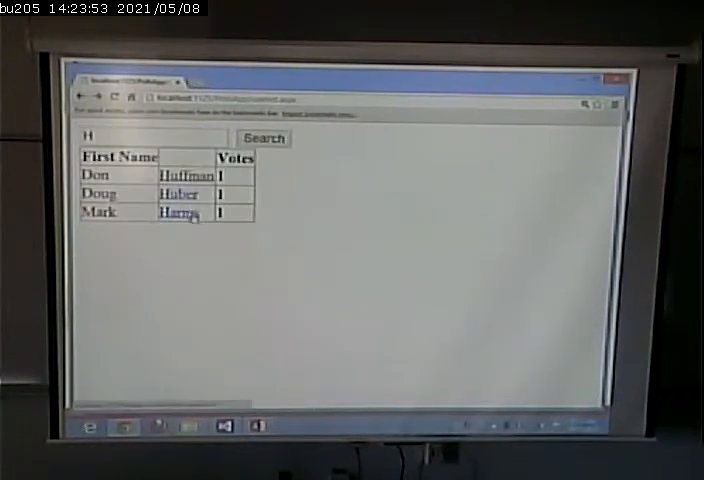
click(180, 212)
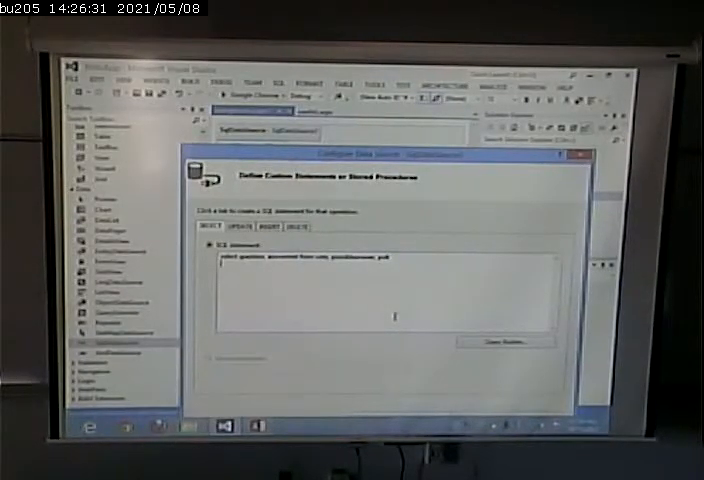
Step: Extend the custom SELECT for poll questions and answers with a 'where' clause
text(where)
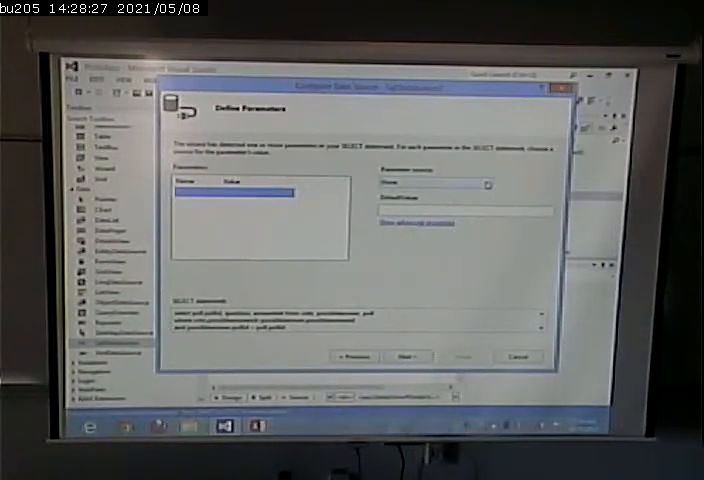
Step: Choose the query parameter's source, then confirm a test value in the Parameter Values Editor
click(488, 184)
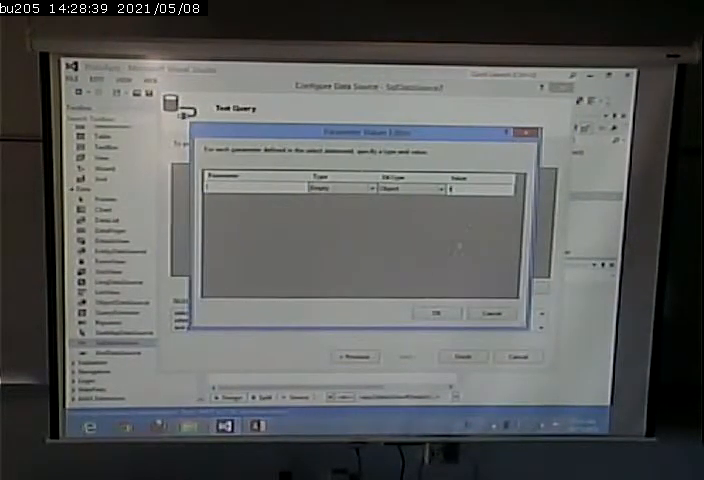
click(434, 312)
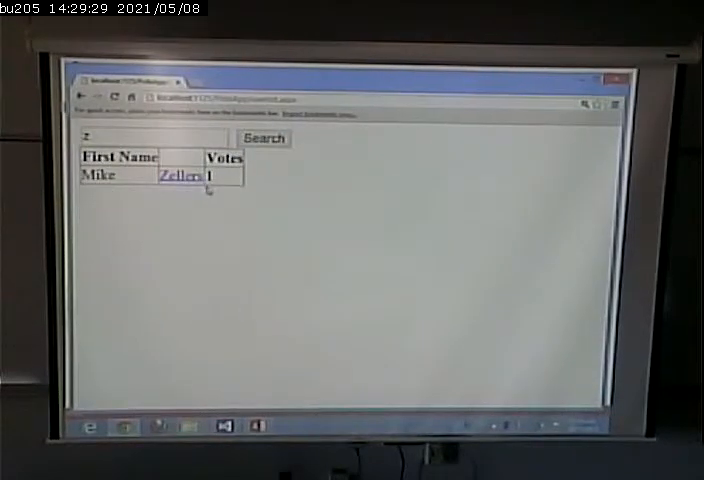
Step: Follow the found user's last-name link to VotingHistory.aspx showing their Android poll answer
click(180, 174)
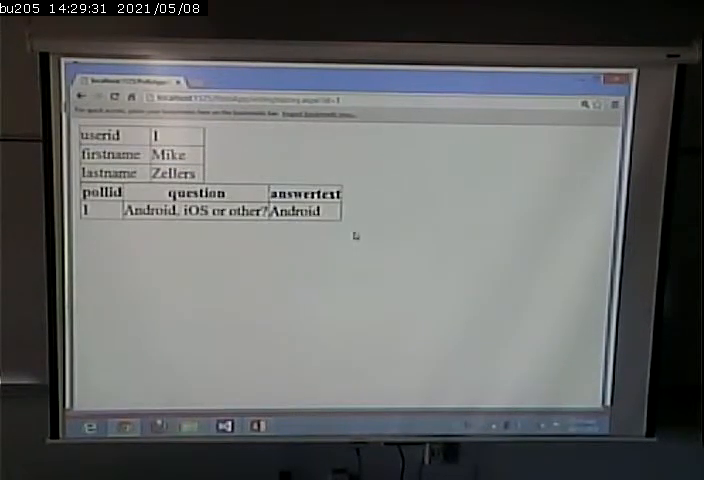